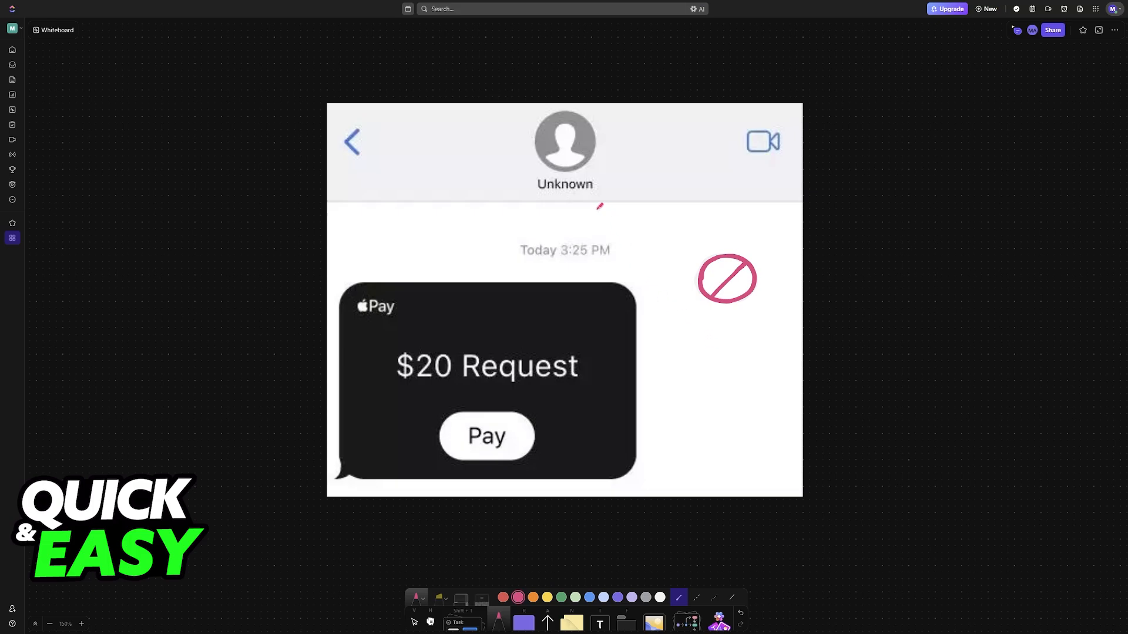
# Handwrite an underlined pink BLOCK with an arrow pointing at the Unknown contact.
pyautogui.moveTo(594, 209); pyautogui.dragTo(672, 194)
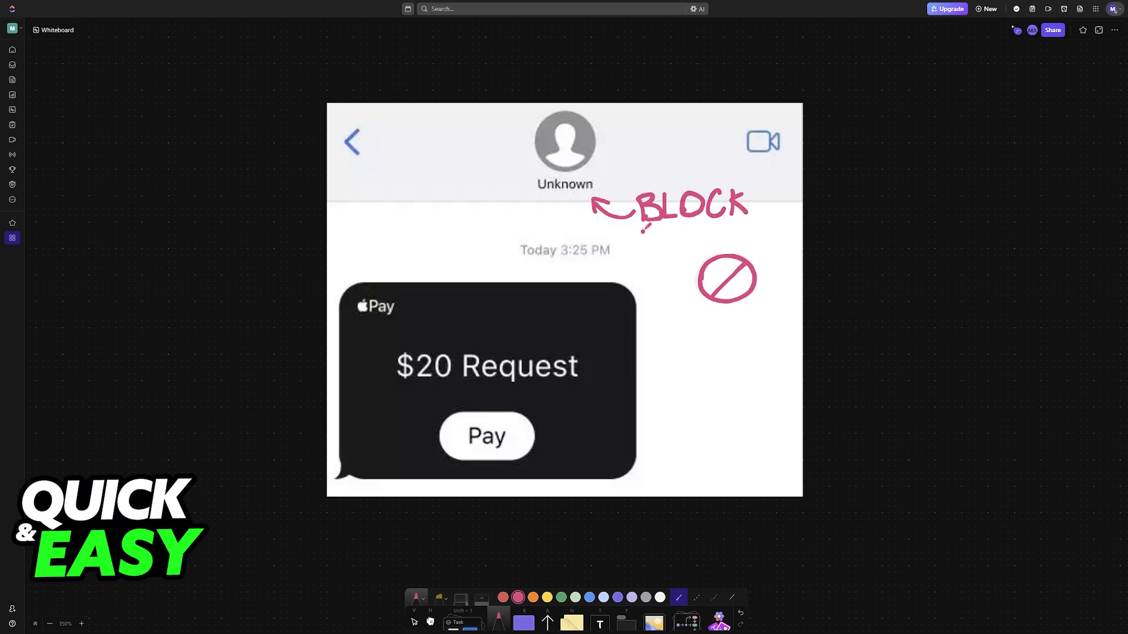
pyautogui.moveTo(644, 228); pyautogui.dragTo(803, 226)
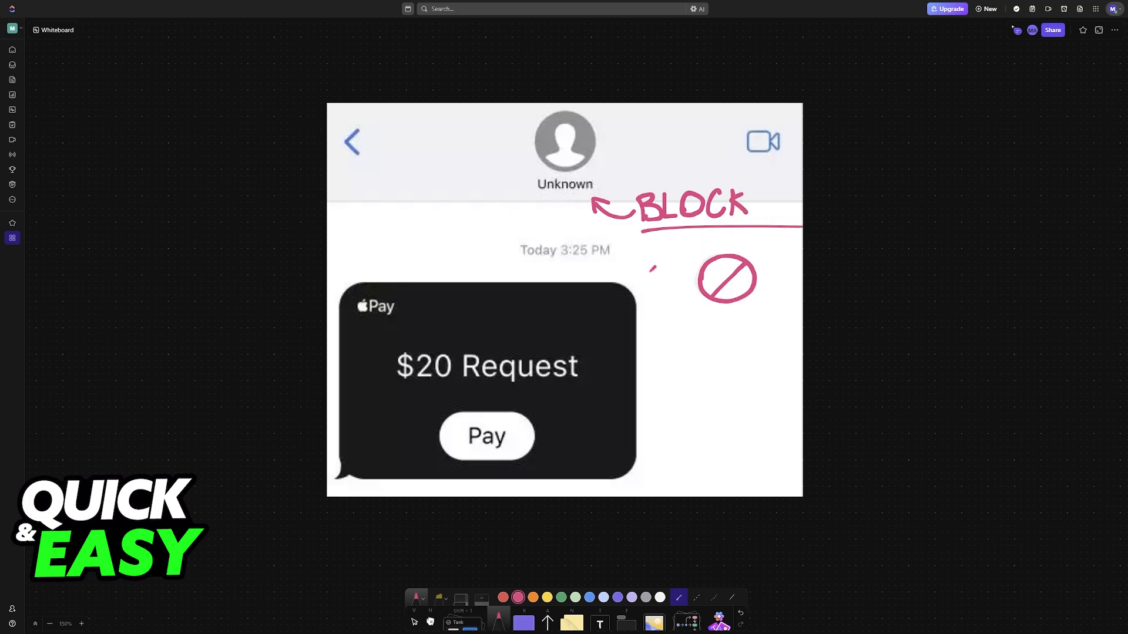
pyautogui.scroll(-3)
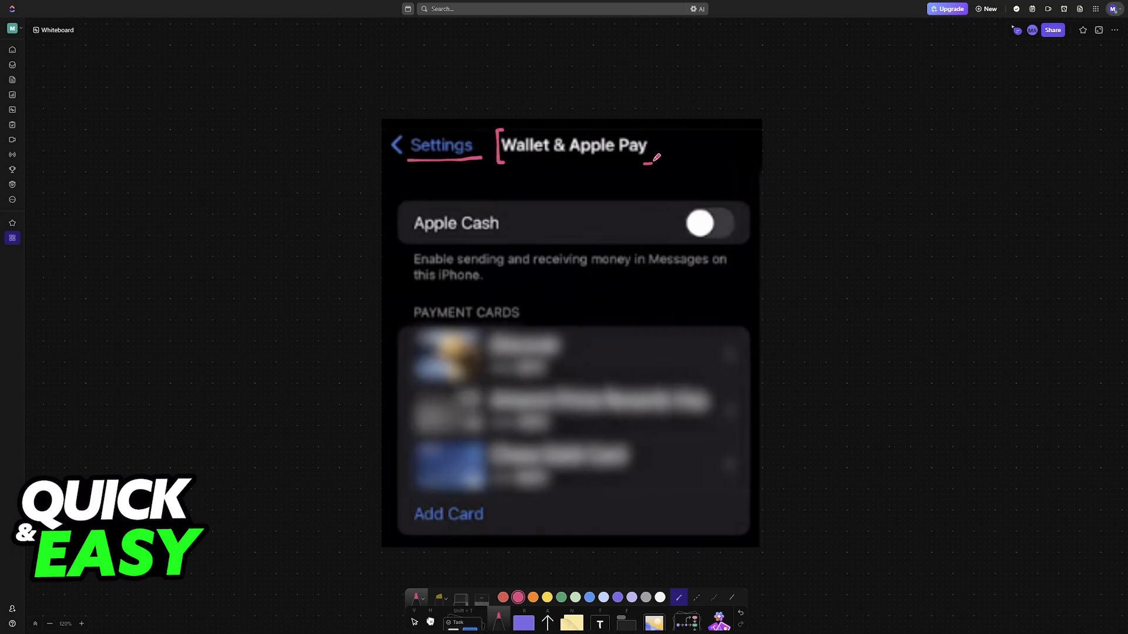
# Draw a circled pink dollar sign with an arrow up from the contact's avatar.
pyautogui.moveTo(690, 210); pyautogui.dragTo(716, 237)
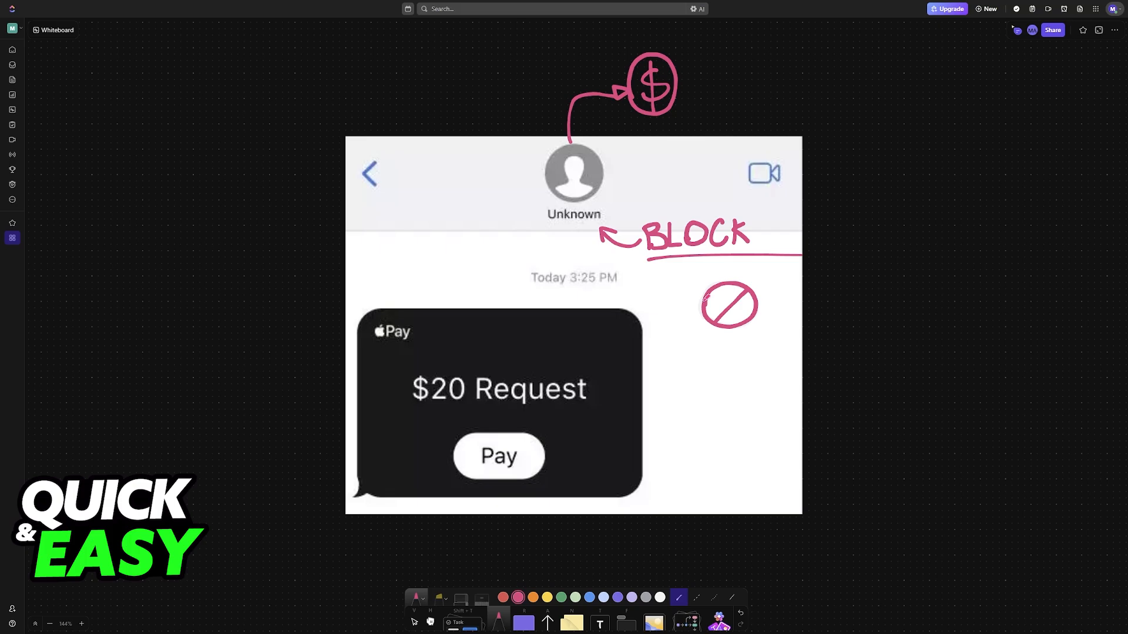
# Circle the Apple Pay logo in pink and draw an arrow pointing up to it.
pyautogui.moveTo(381, 313); pyautogui.dragTo(410, 349)
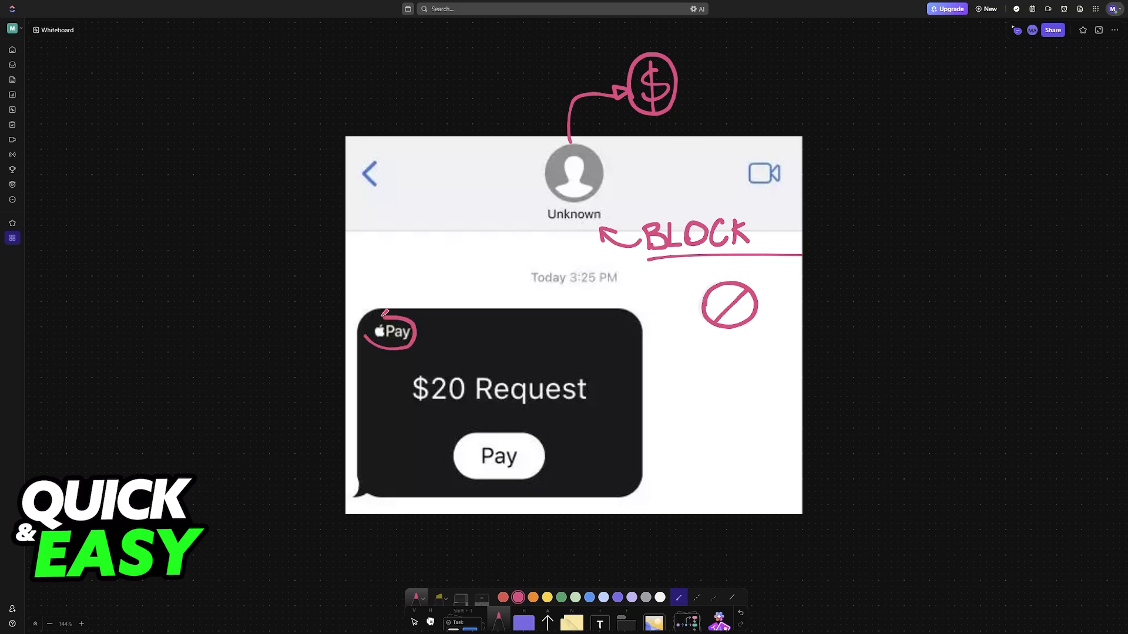
pyautogui.moveTo(334, 421); pyautogui.dragTo(377, 363)
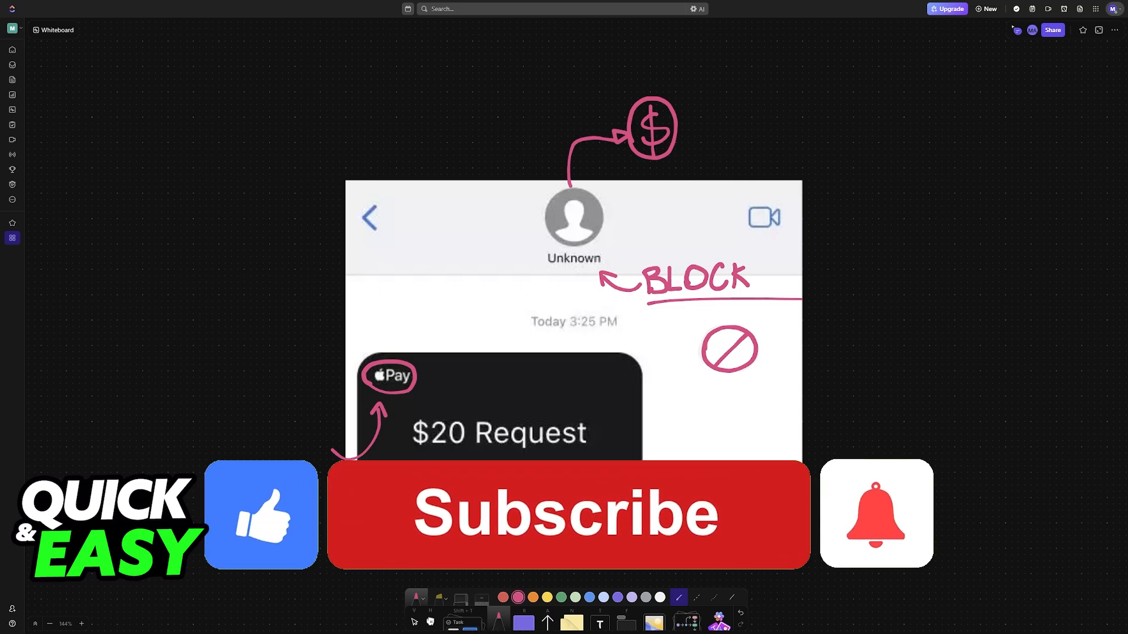
pyautogui.click(567, 513)
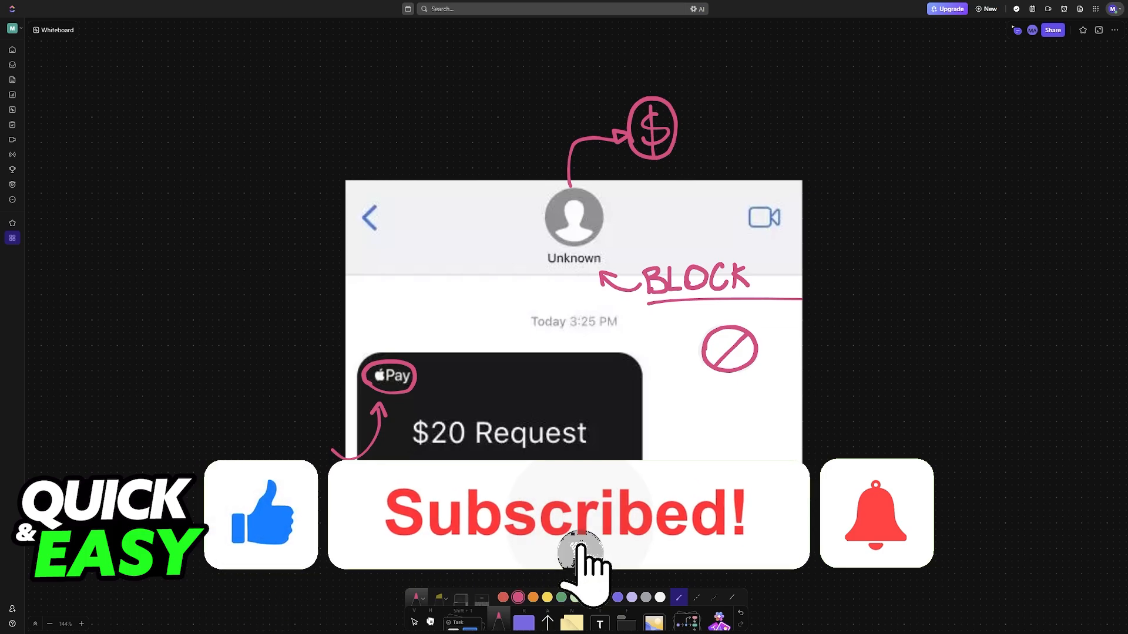